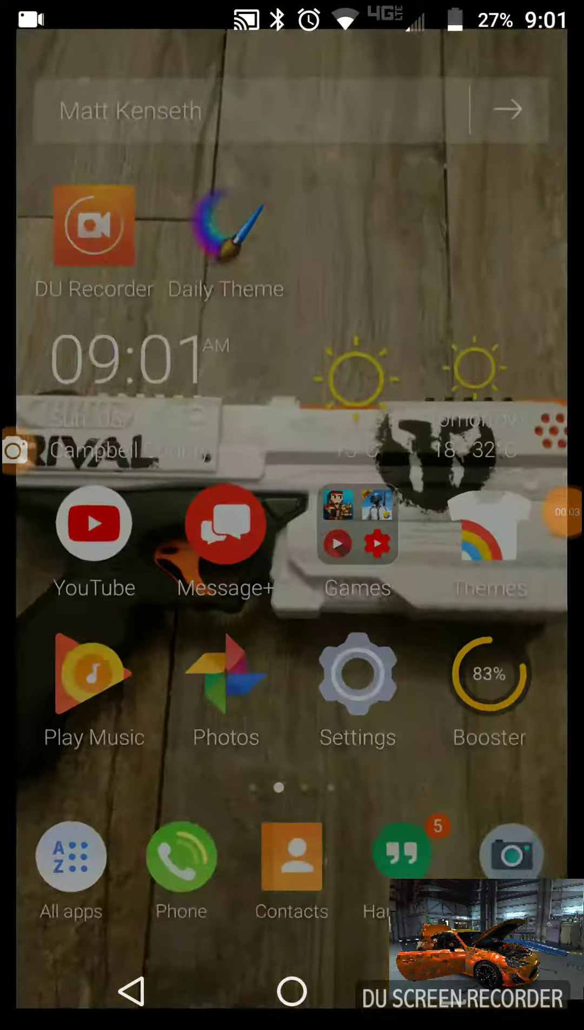
Launch YouTube from the home screen to reach the 'Like and subscribe' video by CraCRA Corbin Vlogs.
{"action": "left_click", "coordinate": [94, 524]}
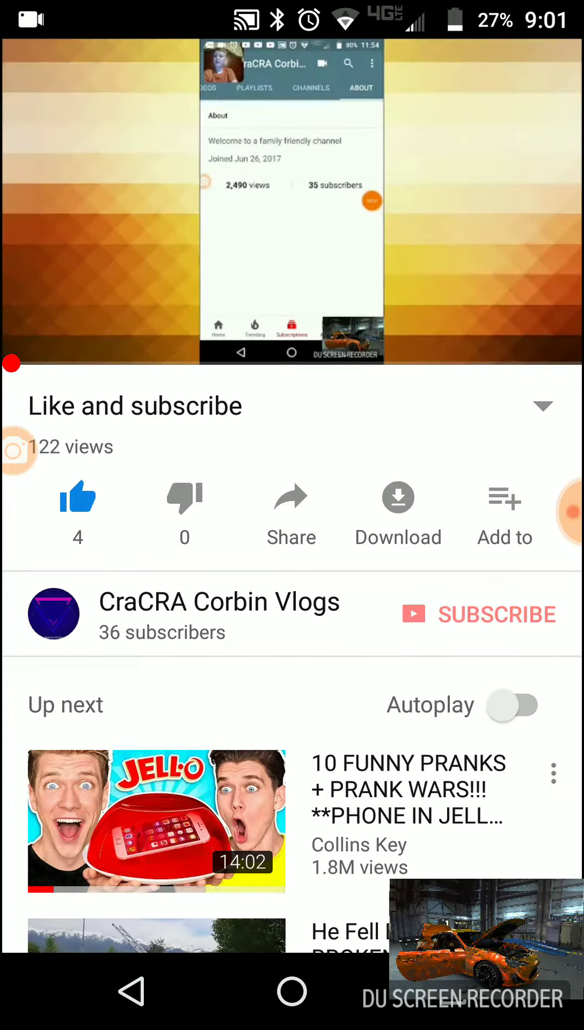
Choose Install later and confirm the system update reminder for Monday 14 May 2018, 9:02 AM.
{"action": "left_click", "coordinate": [292, 202]}
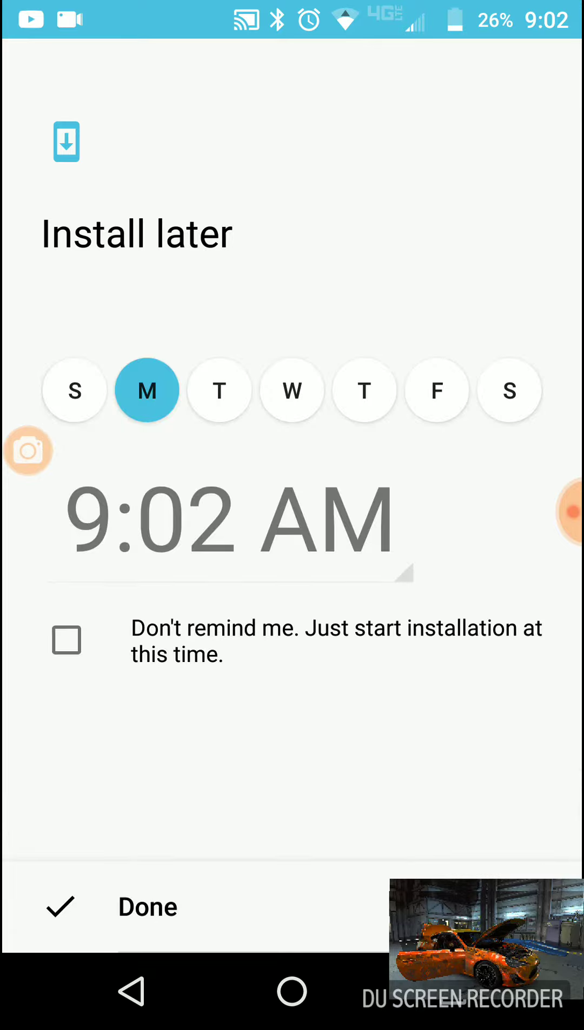
{"action": "left_click", "coordinate": [147, 907]}
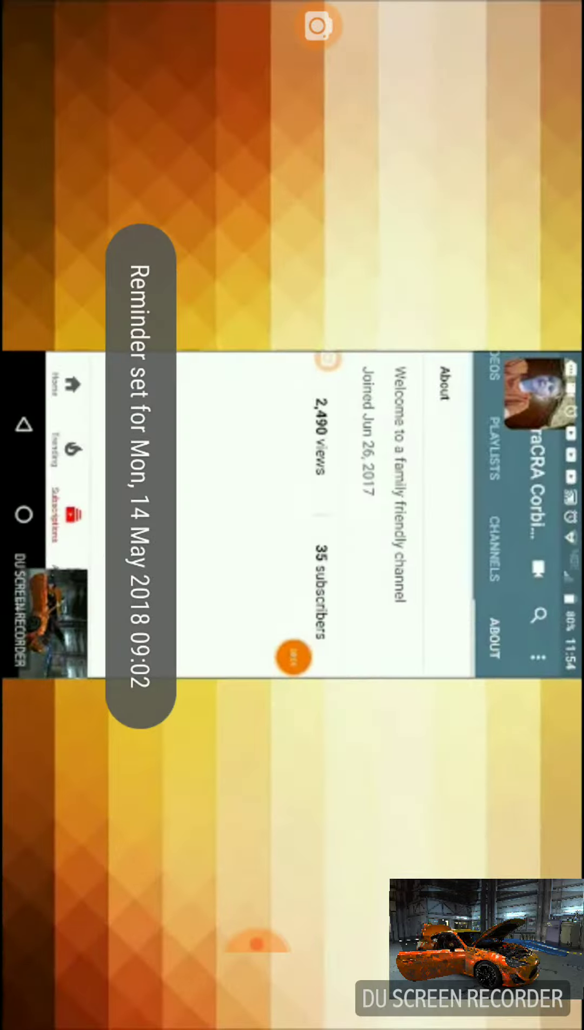